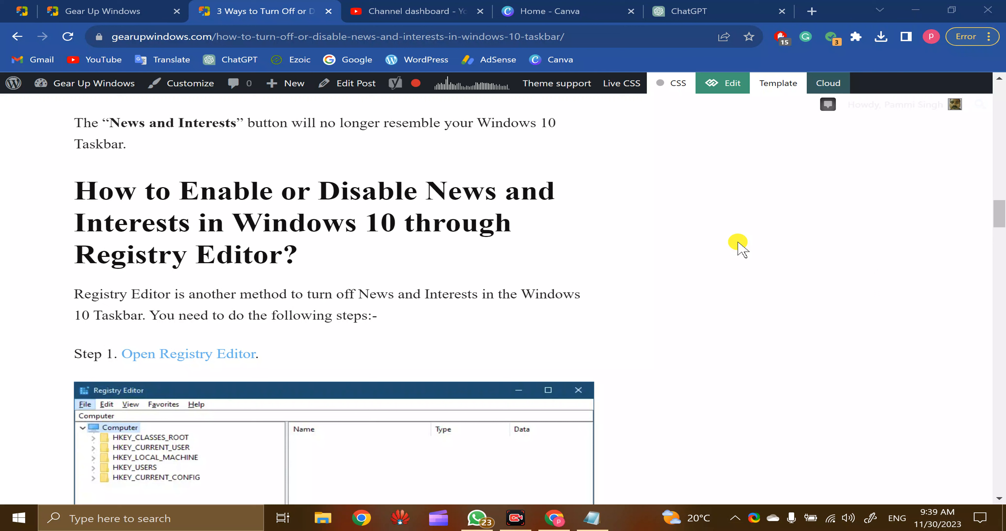
mouse_move(490, 186)
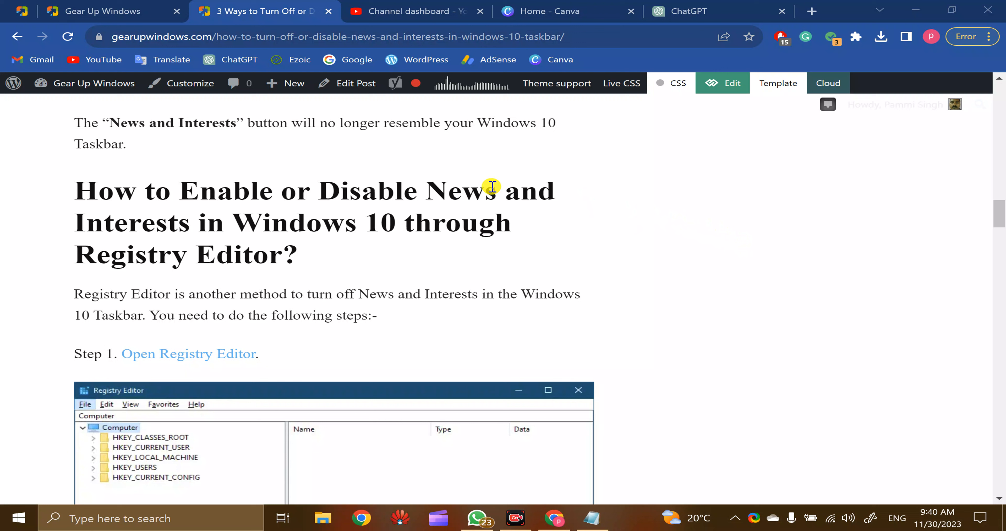
- Launch Registry Editor from a Start menu search for 'regi'
click(17, 517)
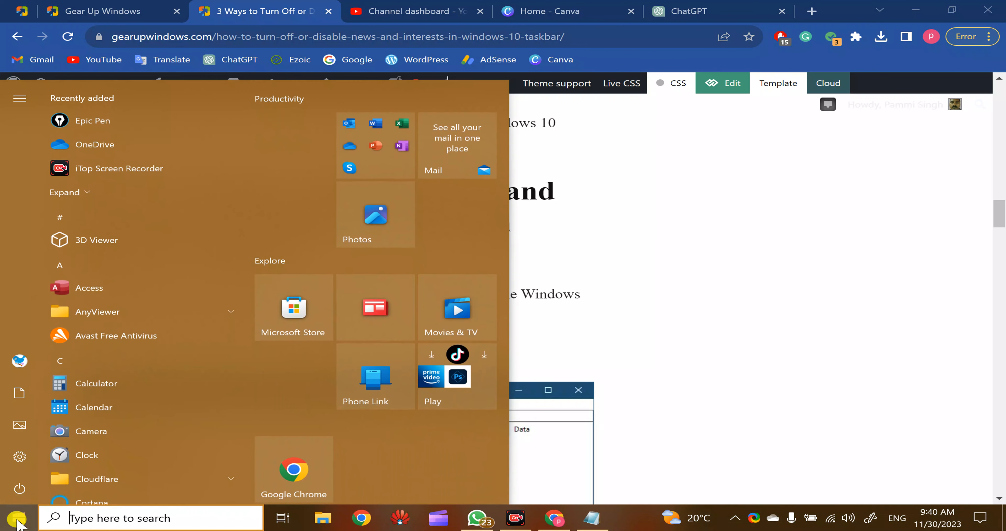
text(reg)
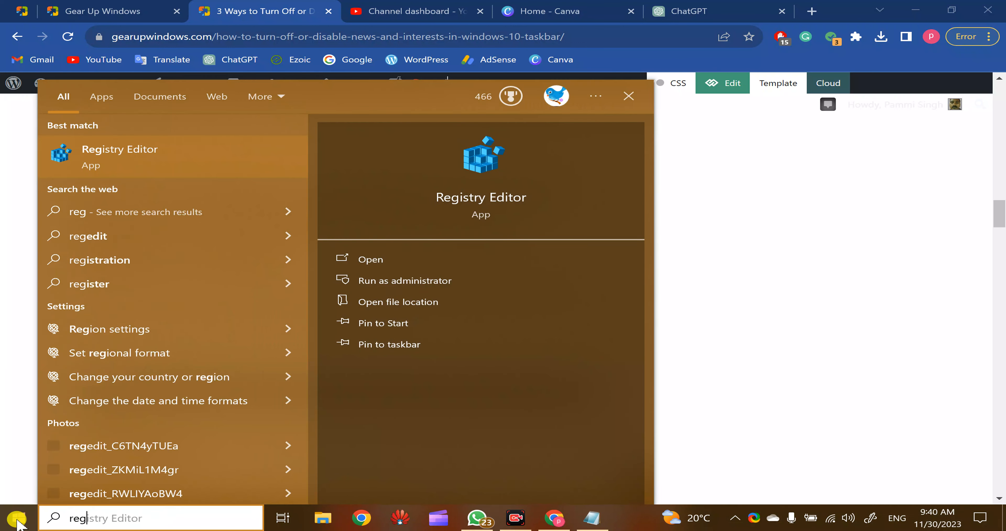
text(i)
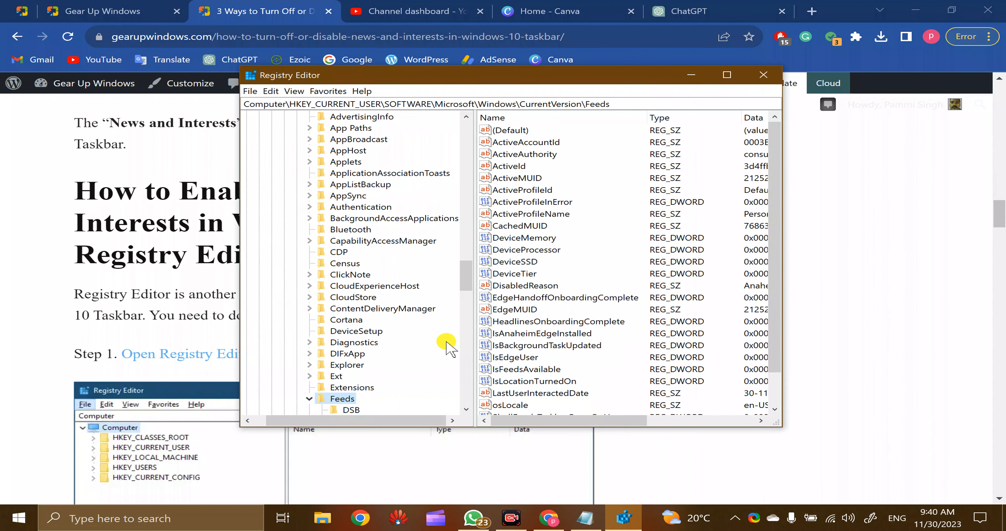
- In the Feeds key, bring up ShellFeedsTaskbarViewMode for editing
click(423, 103)
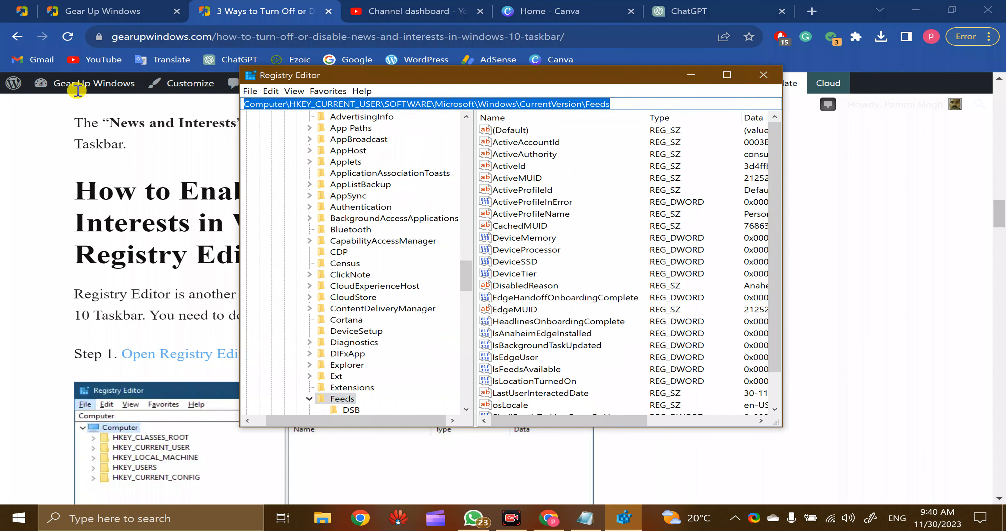
click(93, 82)
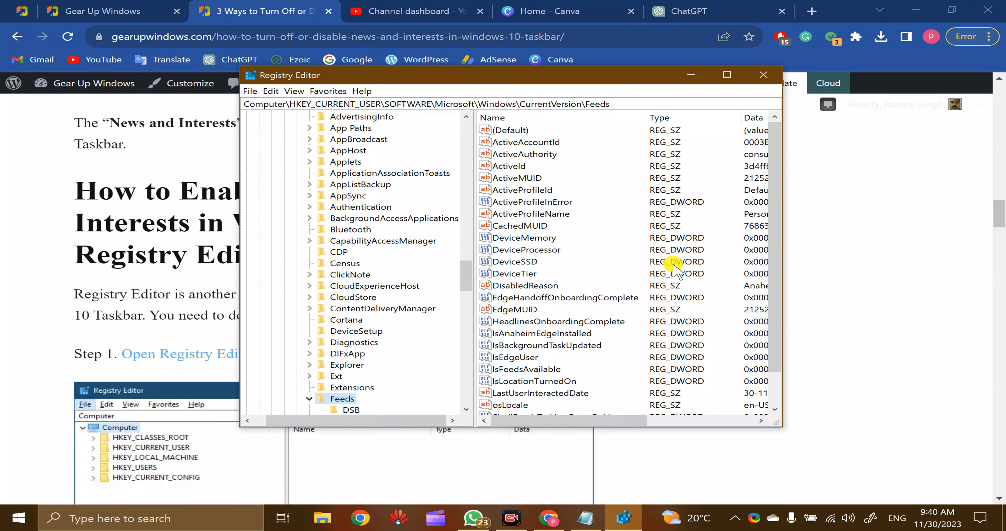
mouse_move(646, 294)
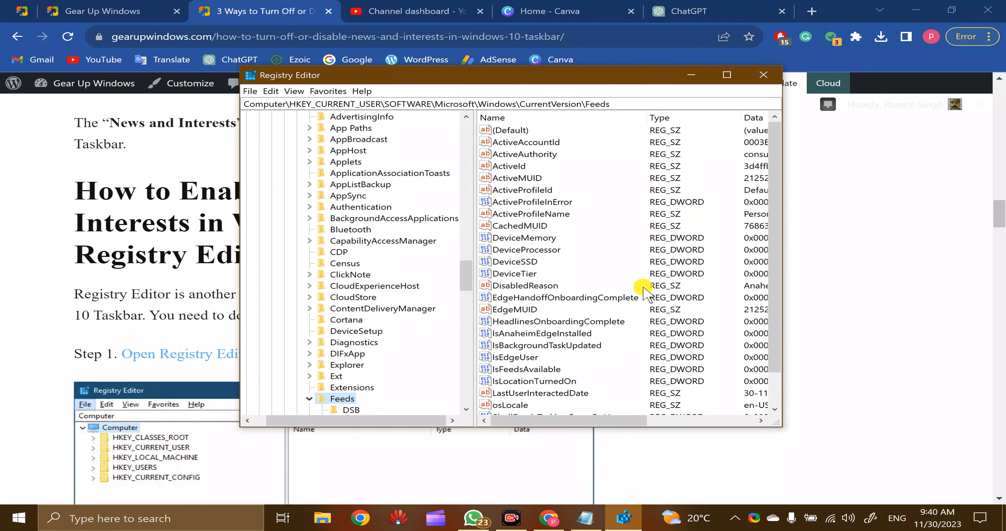
click(551, 391)
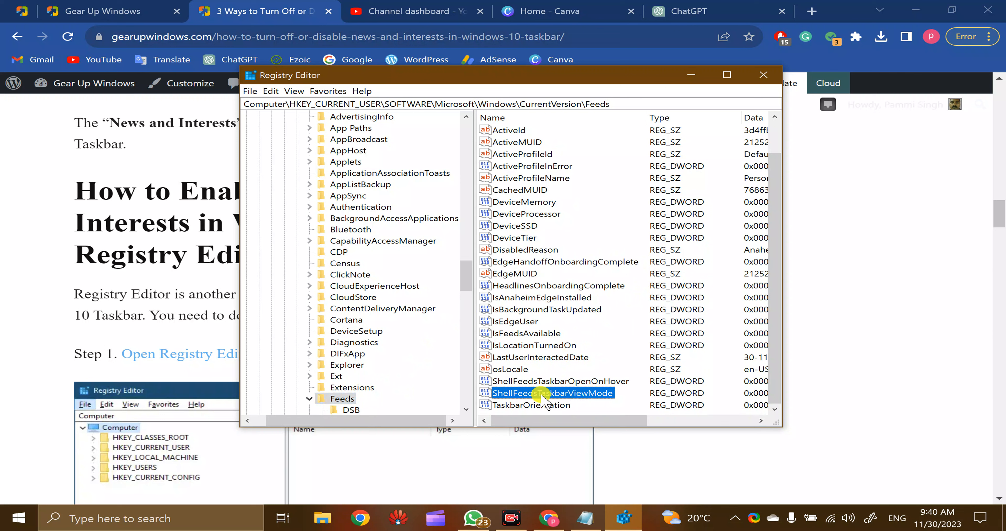
double_click(542, 393)
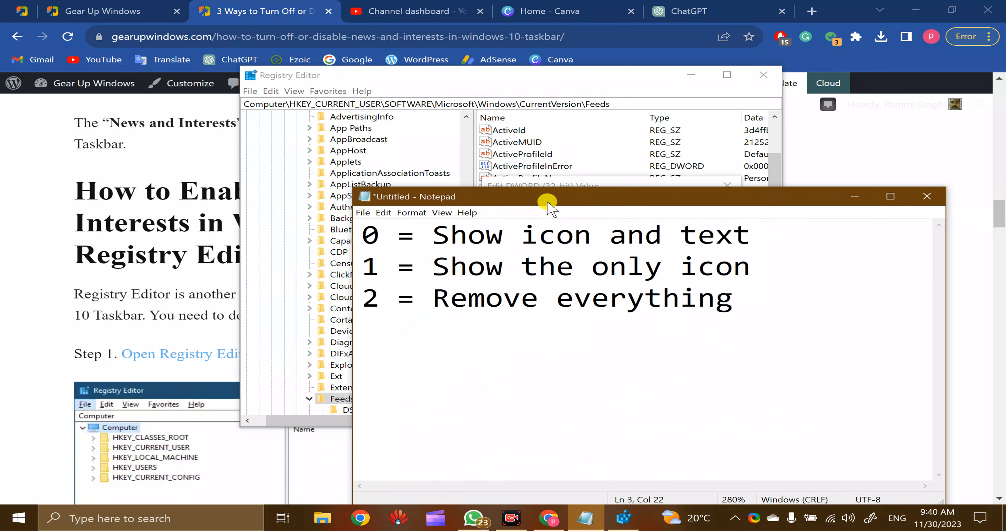
- Highlight the 0 (icon and text) and 1 (icon only) options in the Notepad notes
drag(548, 196, 571, 188)
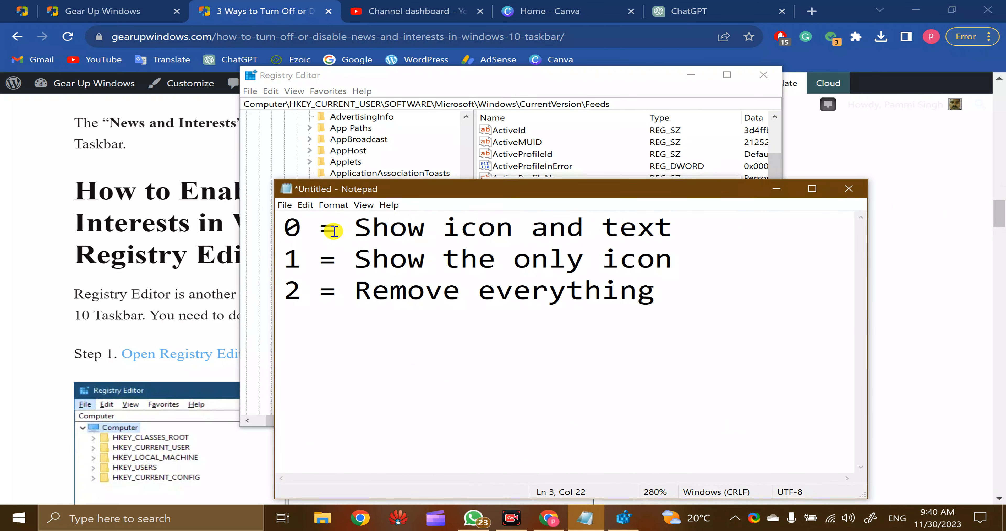
drag(356, 228, 477, 228)
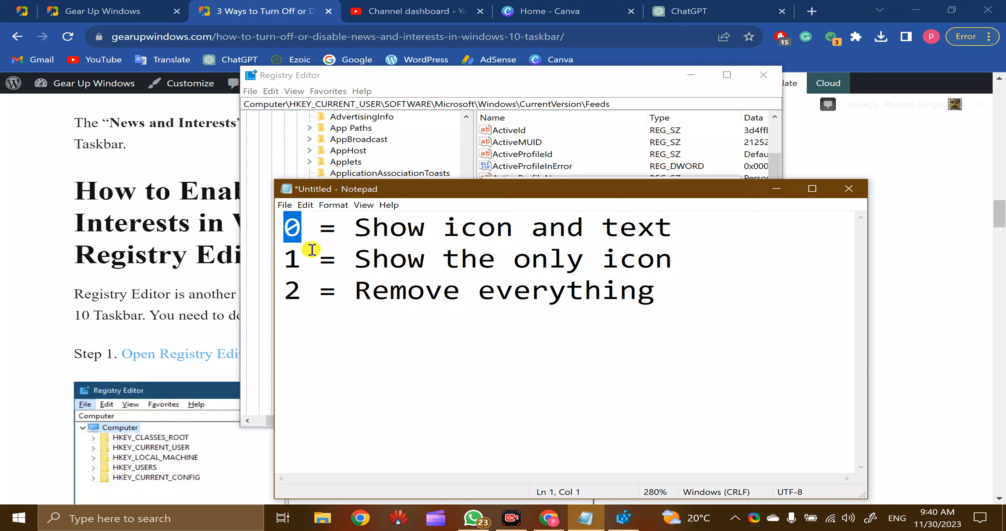
mouse_move(351, 259)
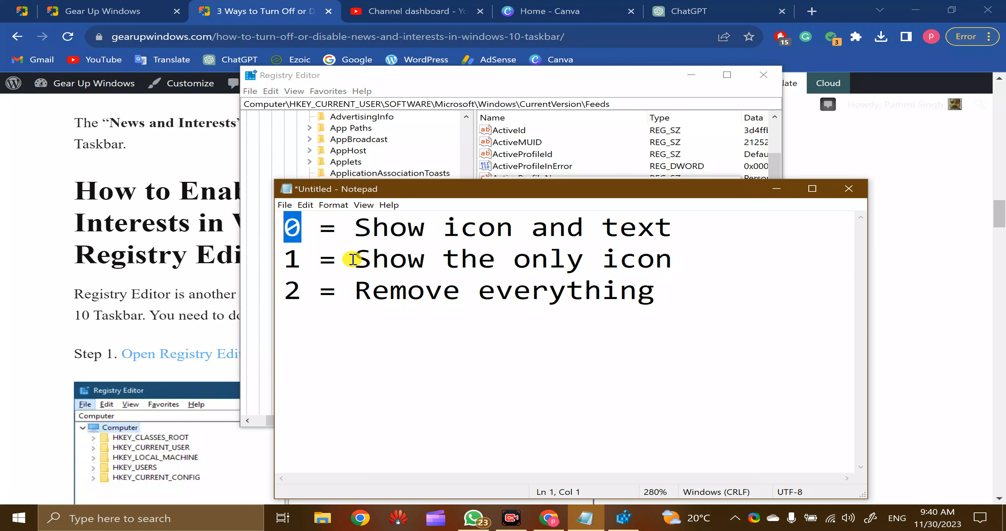
click(292, 259)
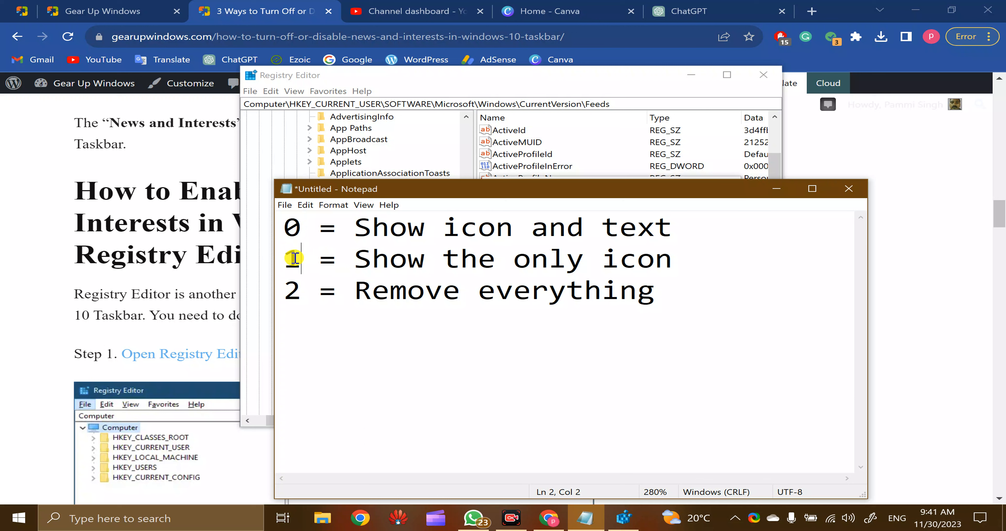
double_click(292, 258)
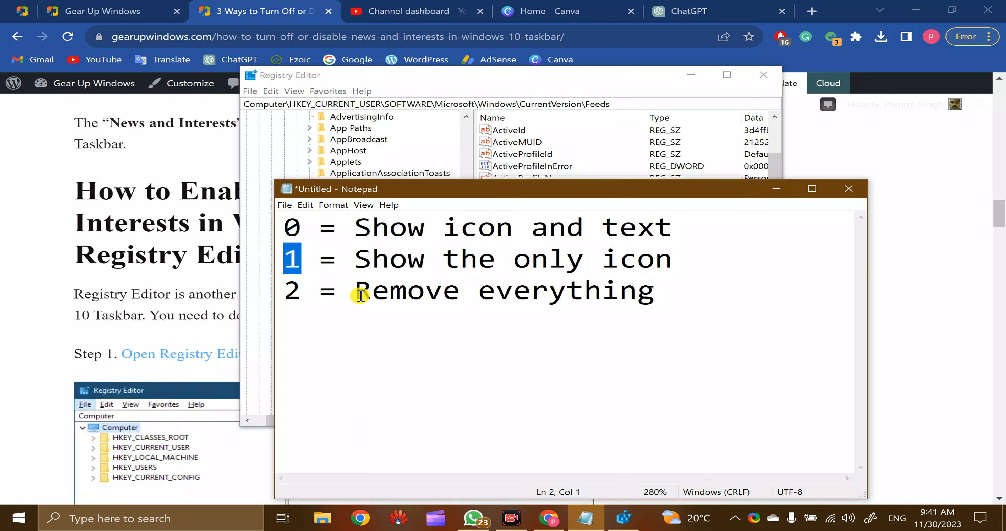
mouse_move(776, 517)
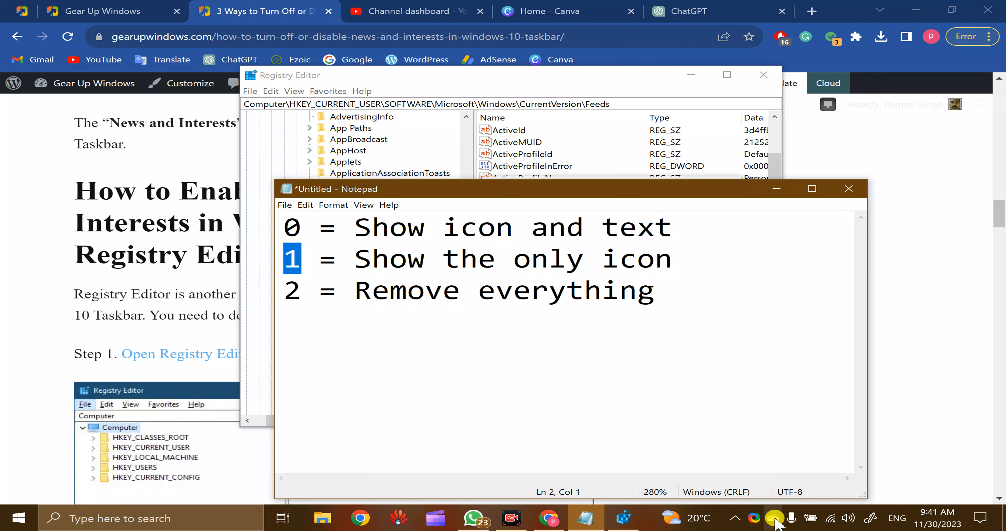
mouse_move(826, 211)
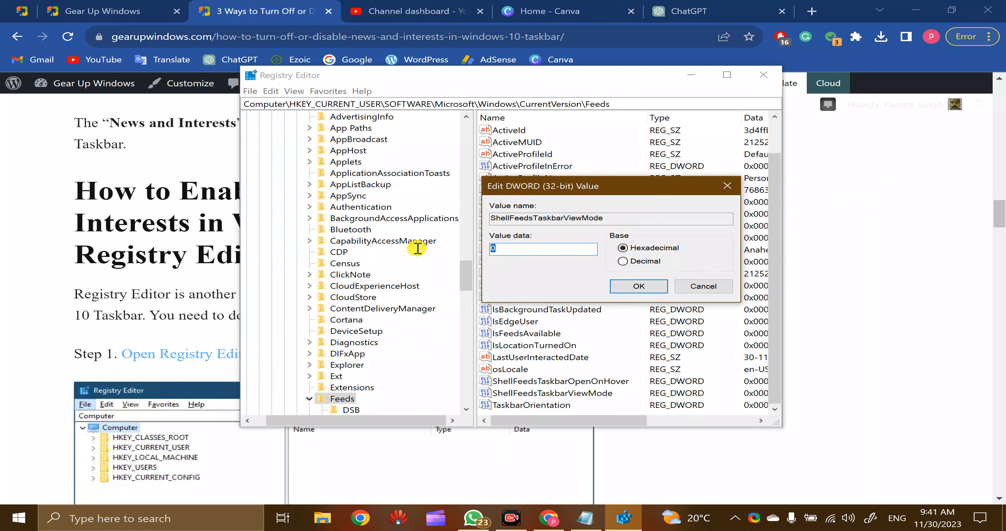
- Set ShellFeedsTaskbarViewMode value data to 2 and confirm
text(2)
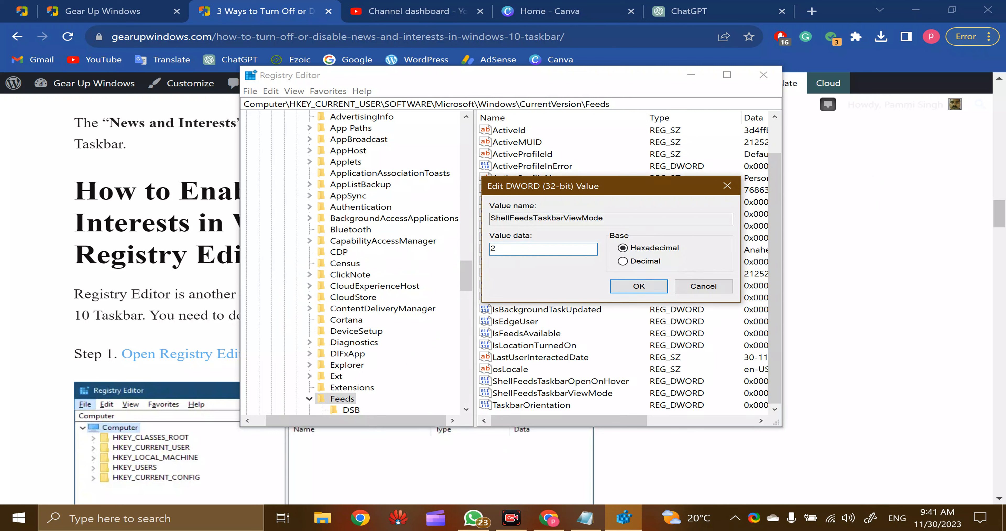
click(637, 285)
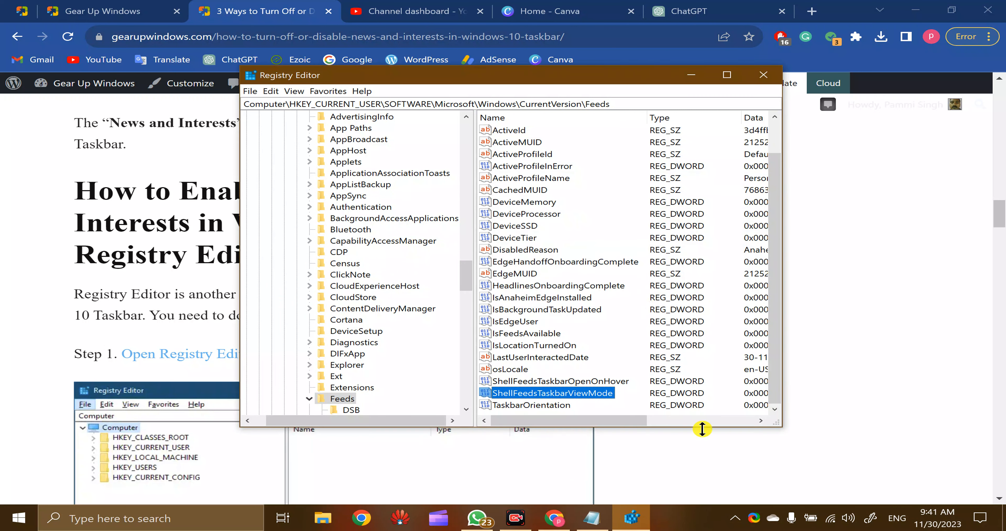
mouse_move(711, 523)
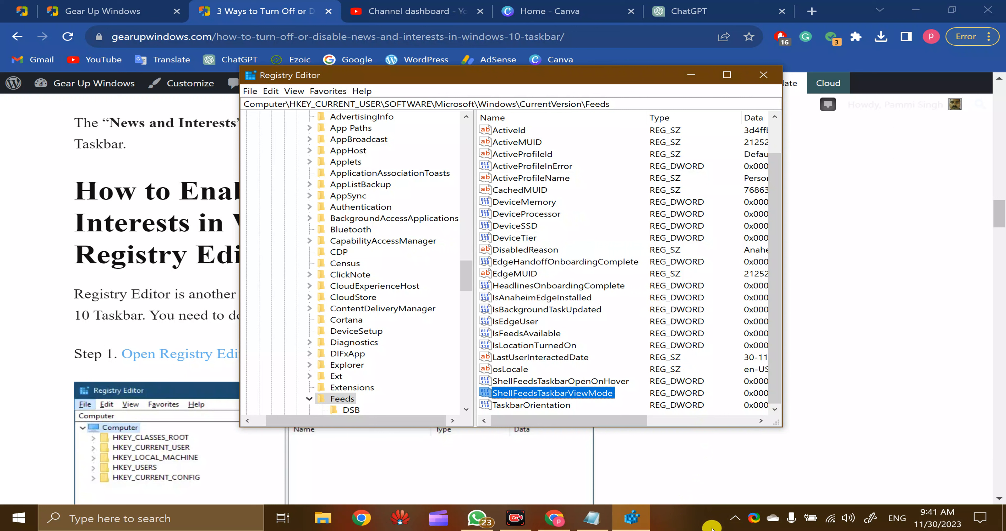